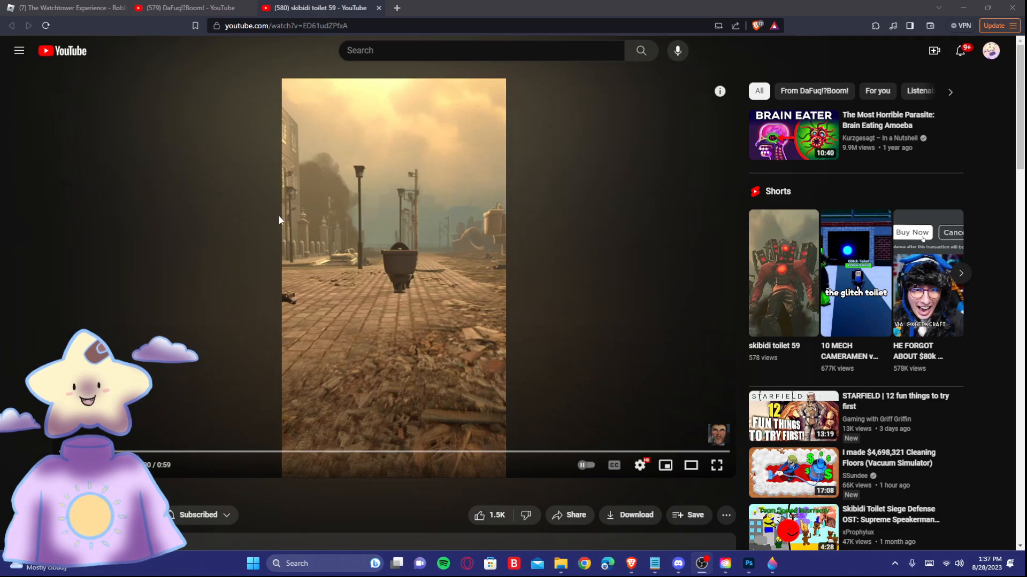
Play the 'skibidi toilet 59' Short fullscreen on the cobblestone street scene
{"action": "left_click", "coordinate": [716, 466]}
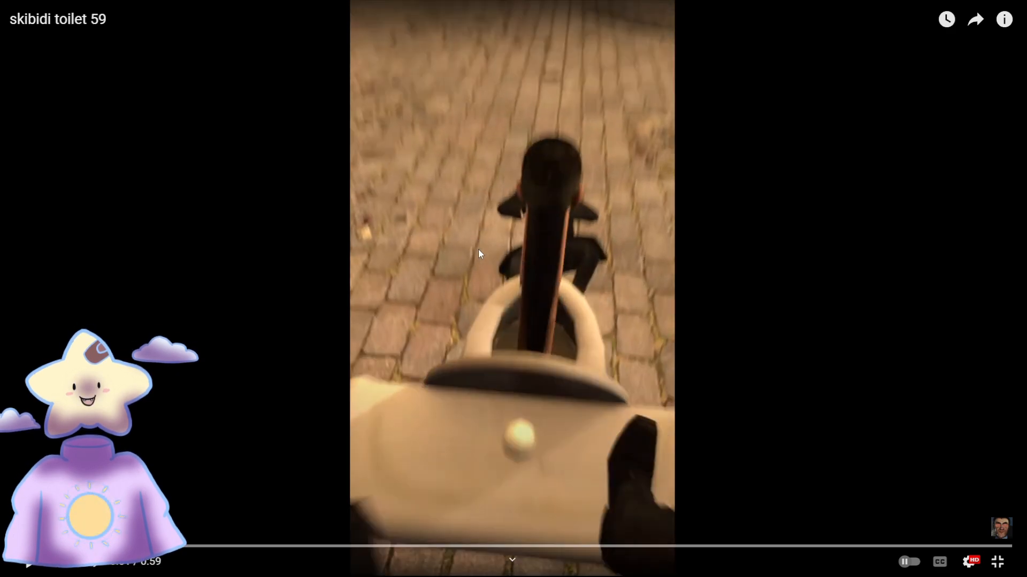